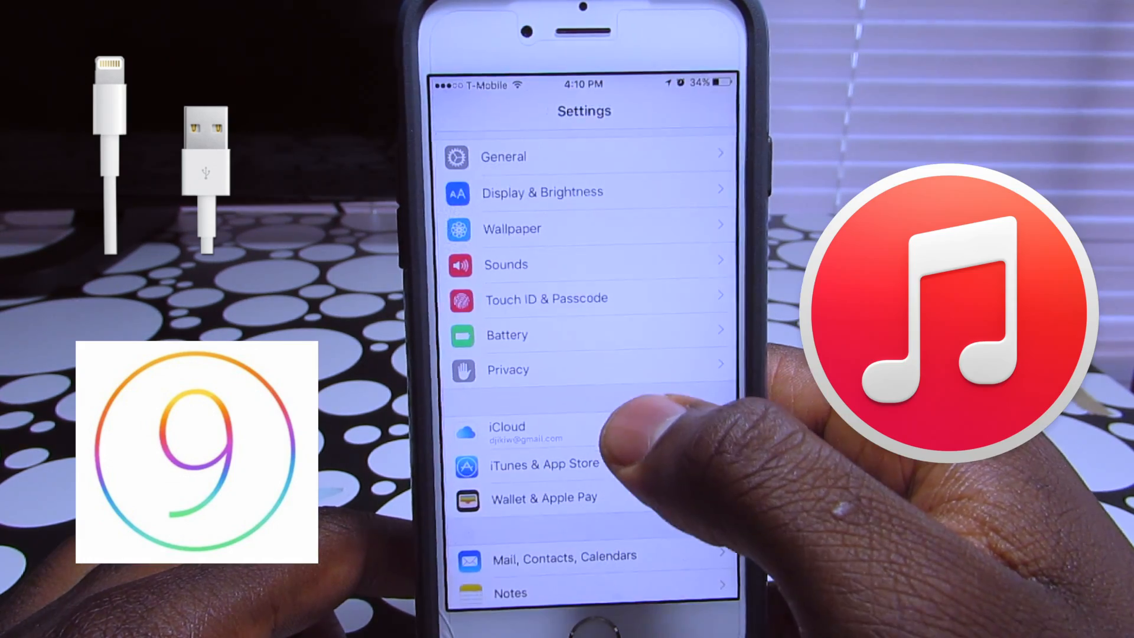
Reach the General page of the iPhone's Settings app
scroll("down", 3)
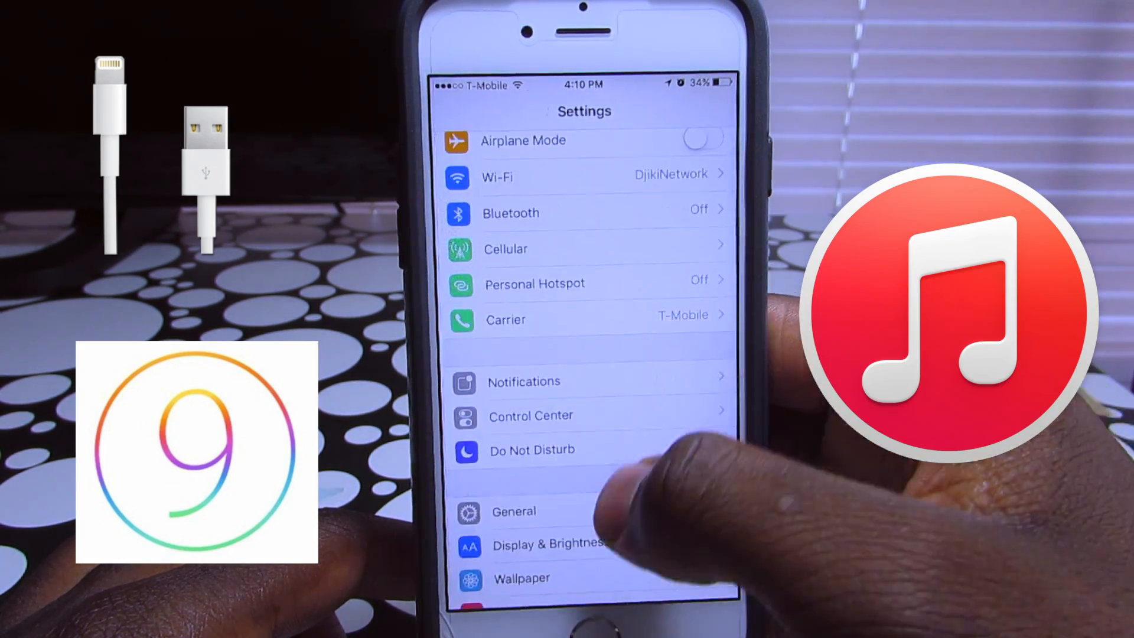
left_click(514, 510)
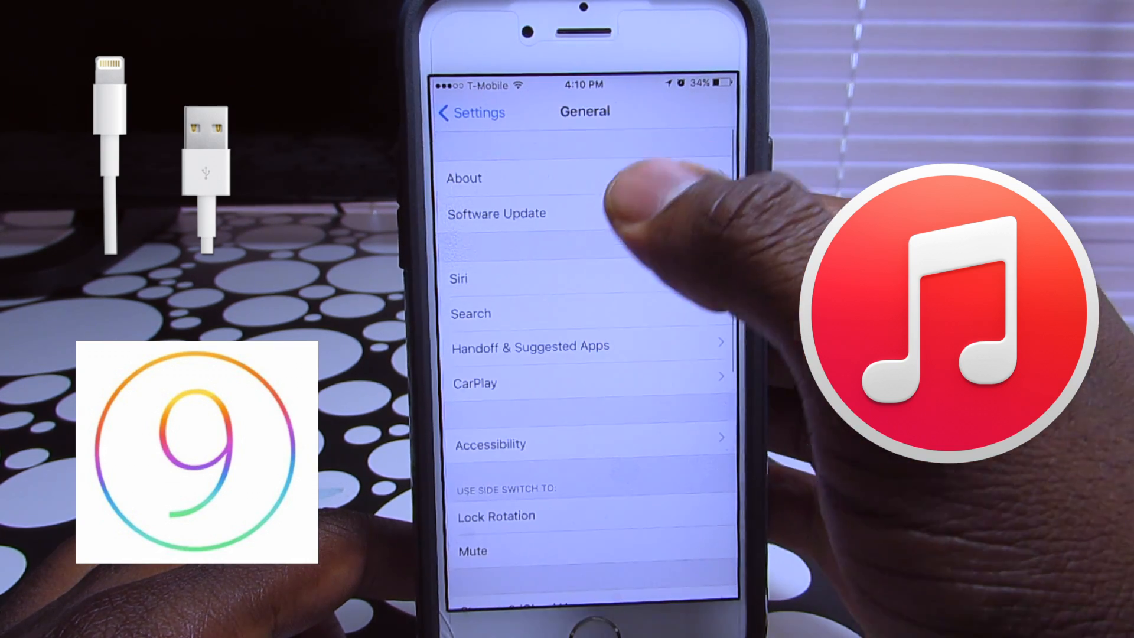
left_click(496, 214)
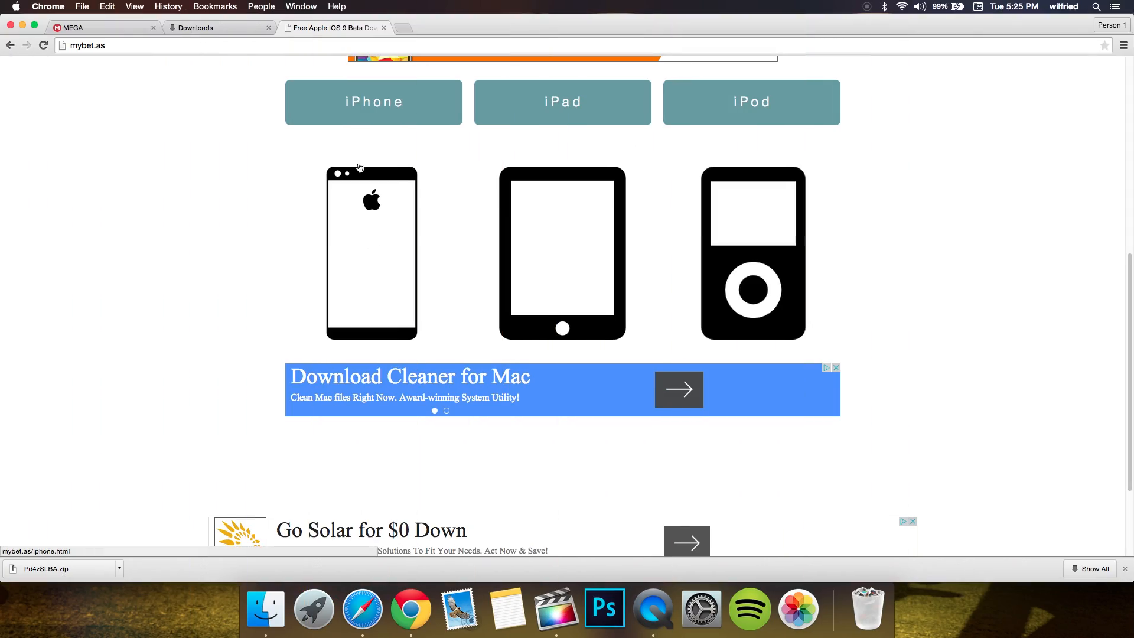
Go to the iPhone firmware downloads page on mybet.as
left_click(373, 101)
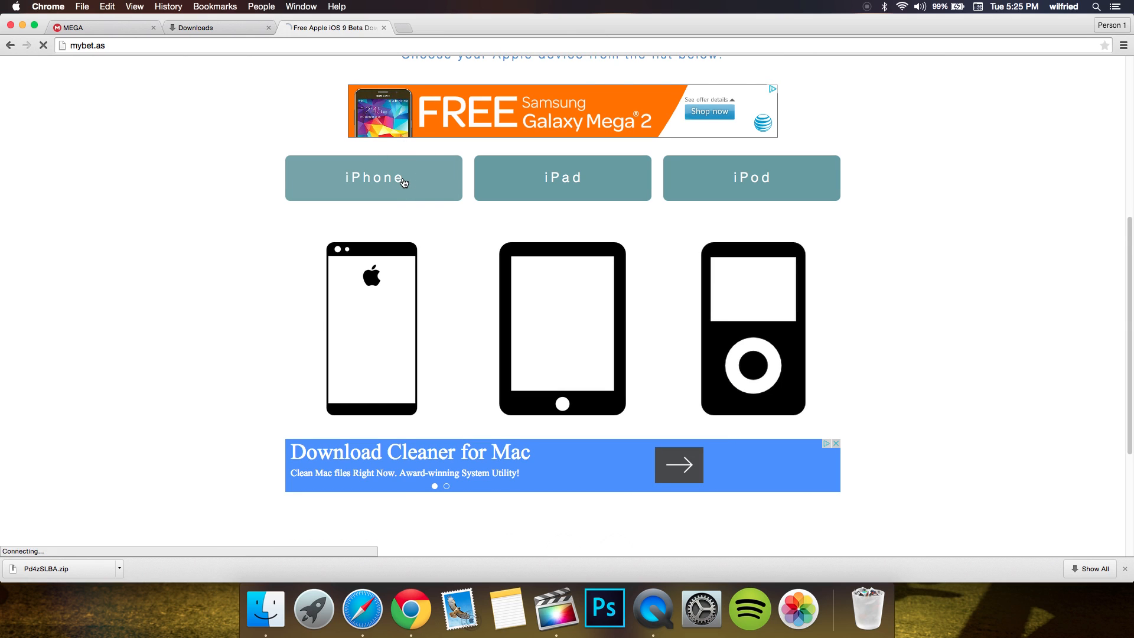
left_click(373, 178)
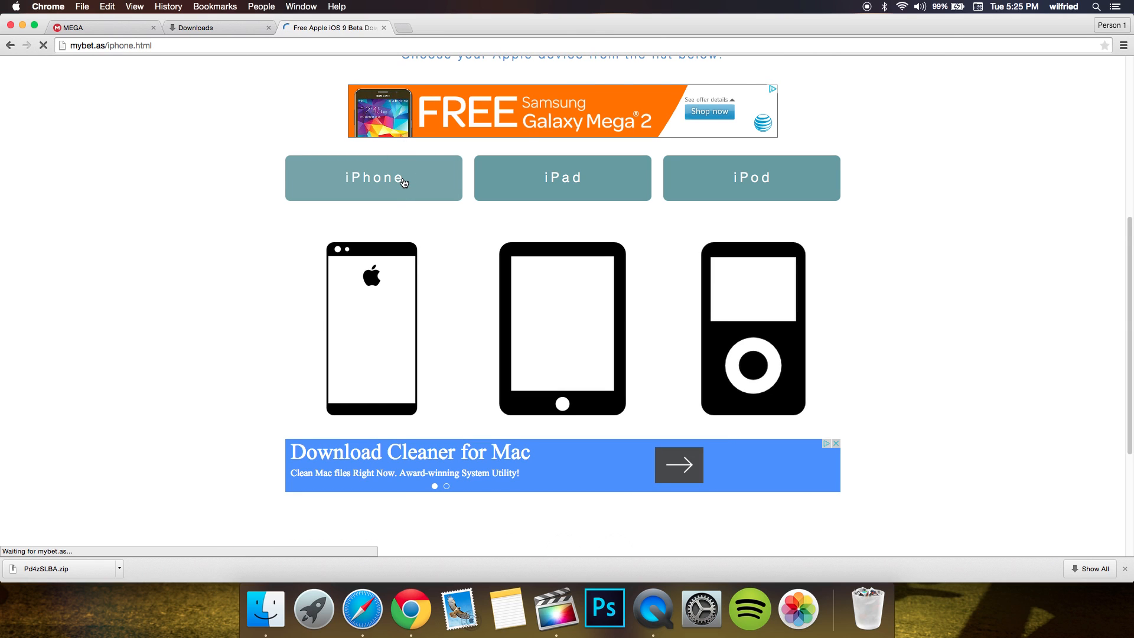
left_click(373, 179)
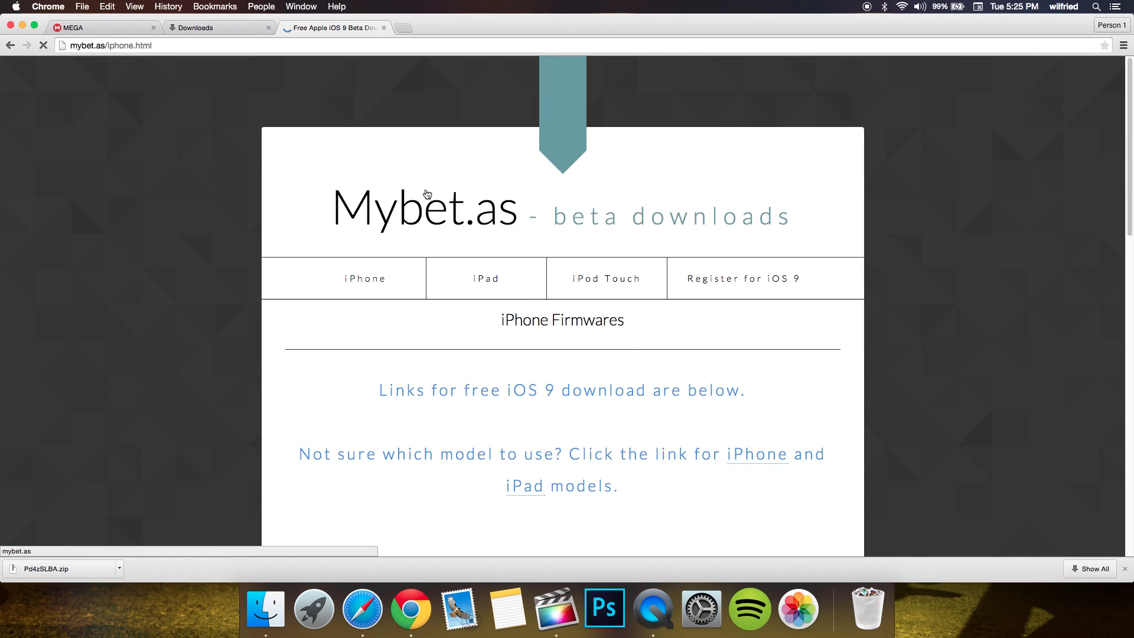
Reach the iOS 9 beta 1 table and download the iPhone 6 zip via MEGA to 100%
scroll("down", 3)
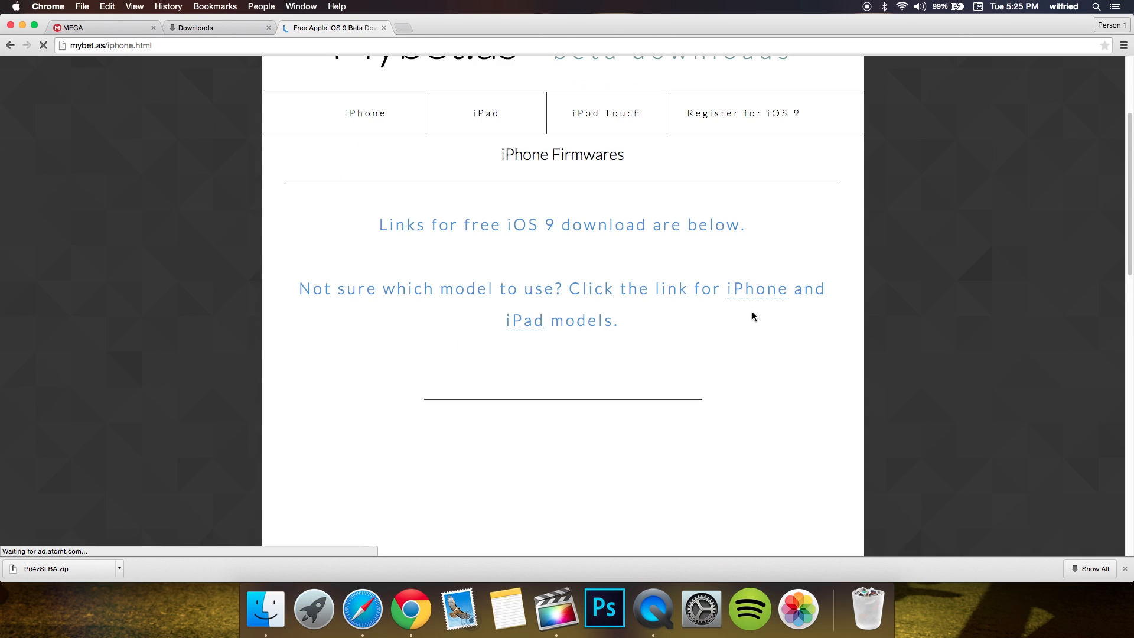
scroll("down", 3)
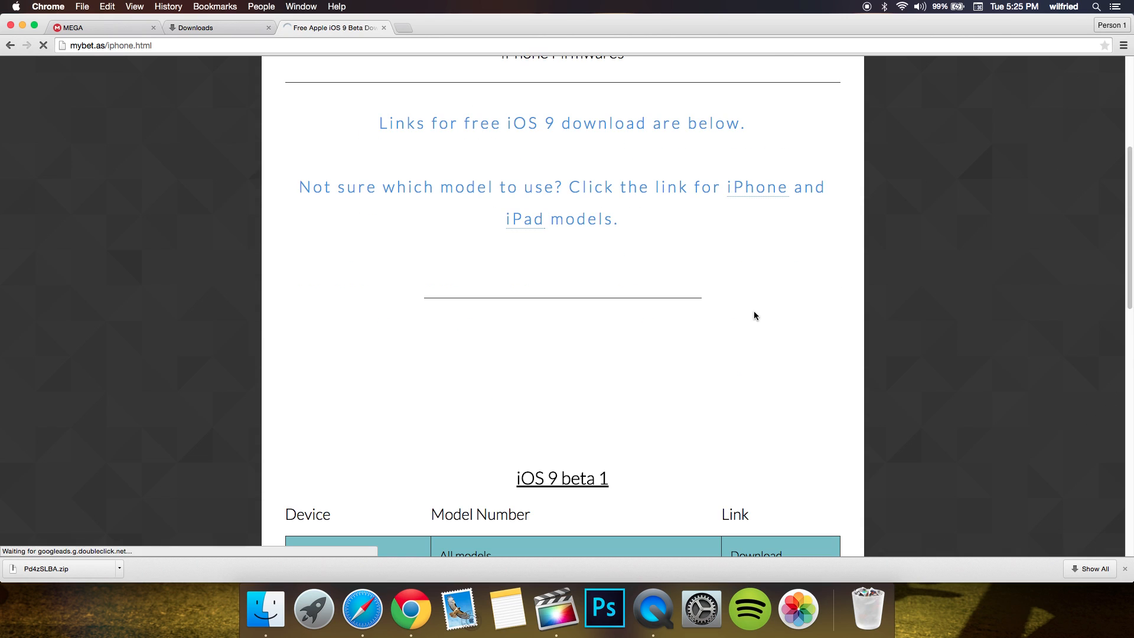
scroll("down", 3)
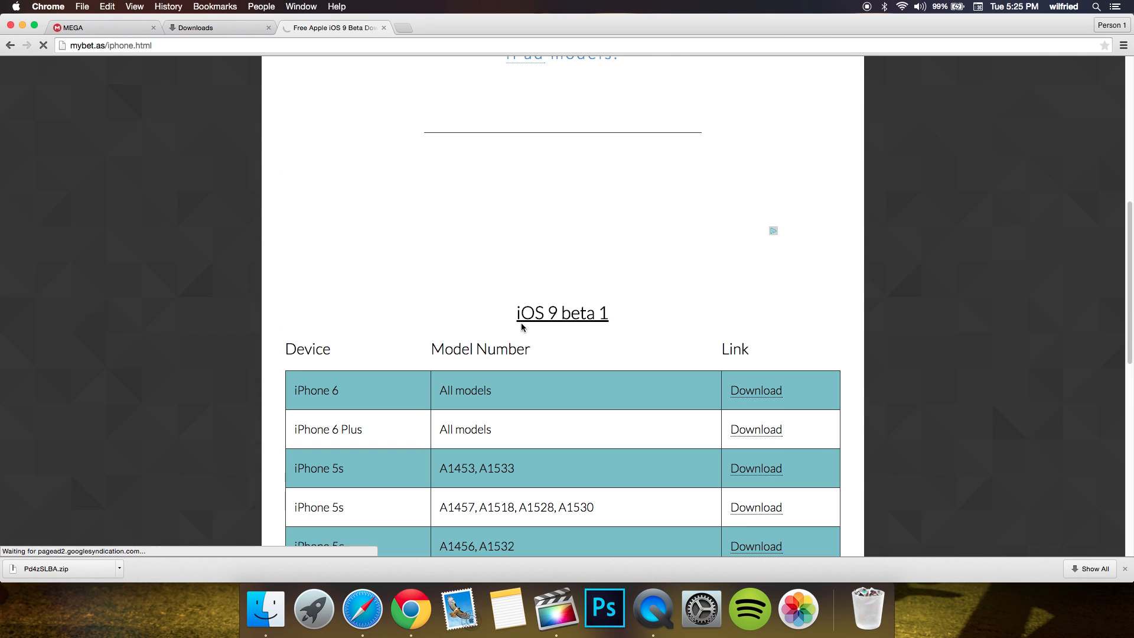
mouse_move(324, 398)
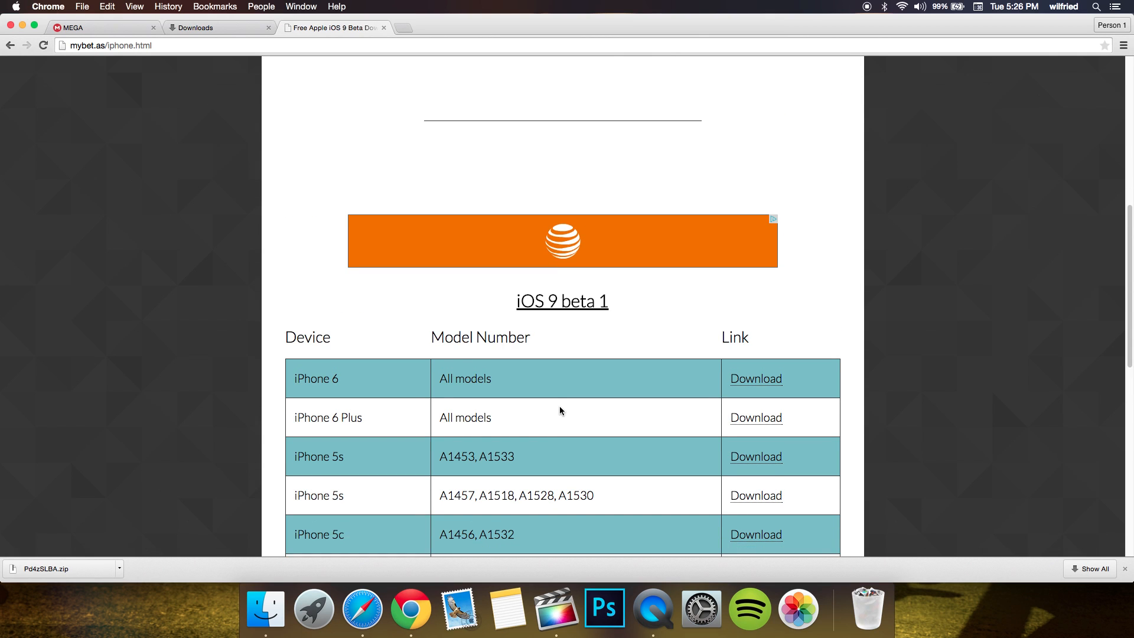
scroll("down", 3)
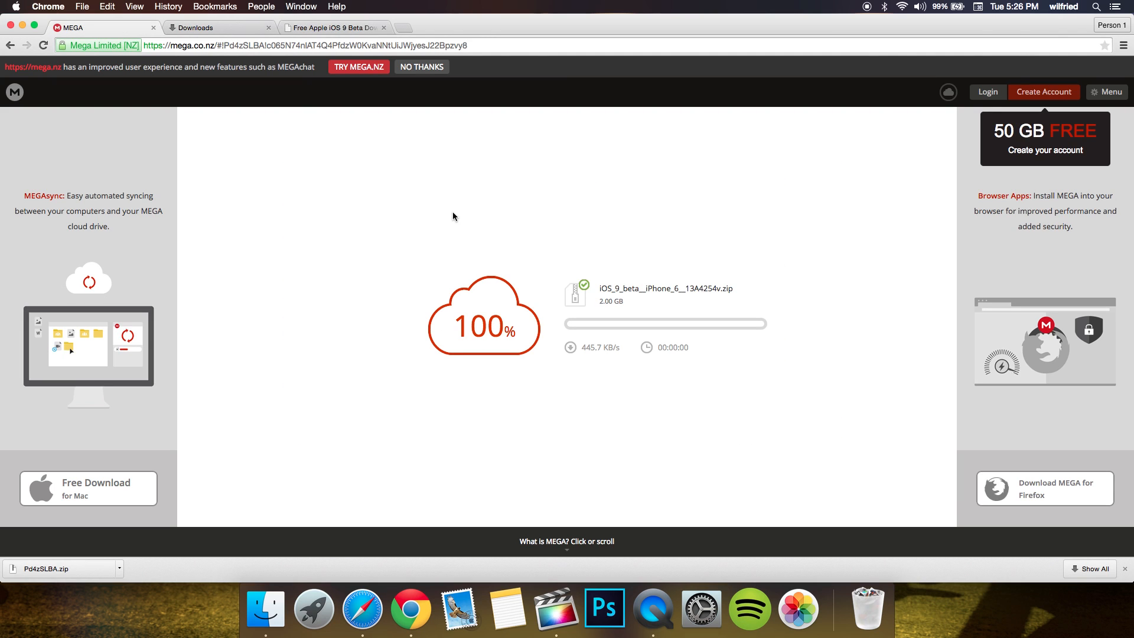
mouse_move(611, 330)
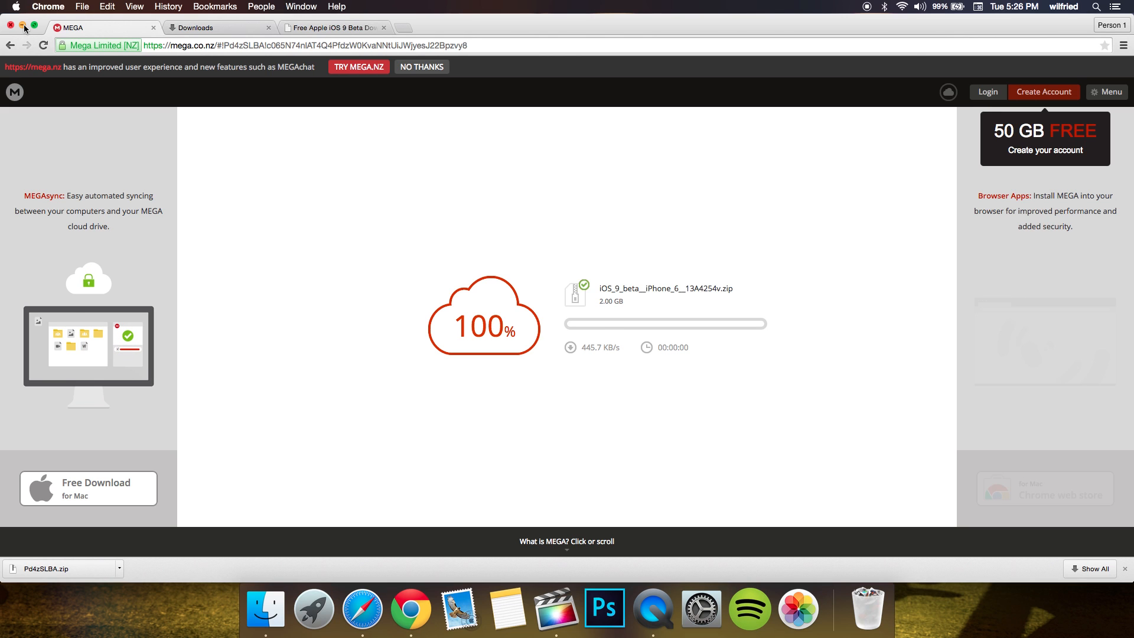
Reveal the desktop and open the iOS 9 beta - iPhone 6 folder showing its .ipsw file
left_click(11, 28)
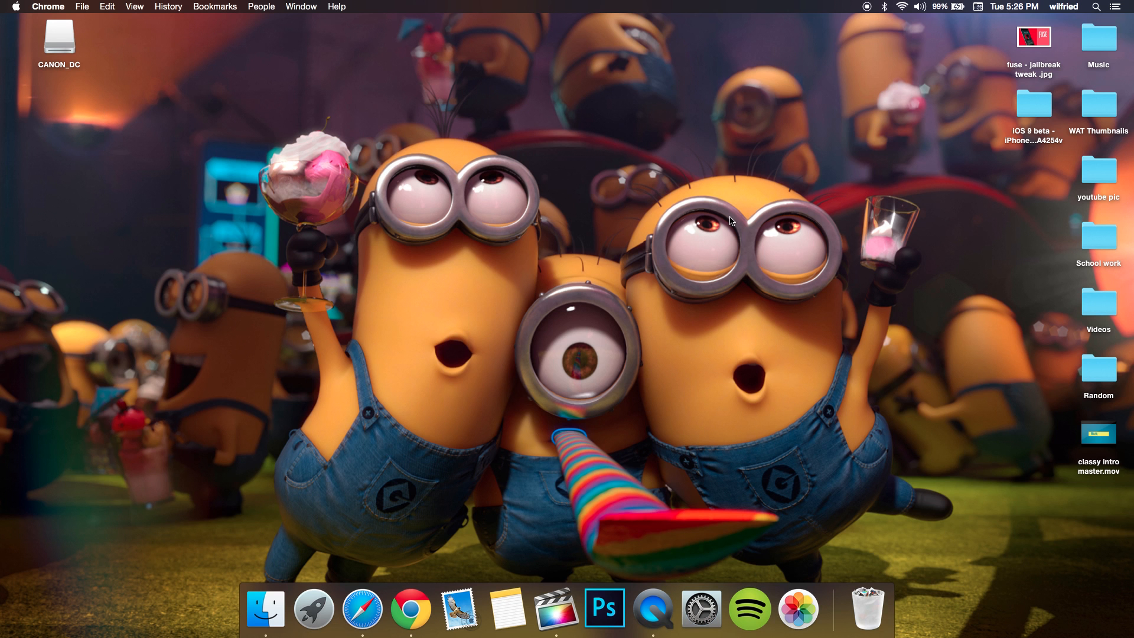
mouse_move(1038, 111)
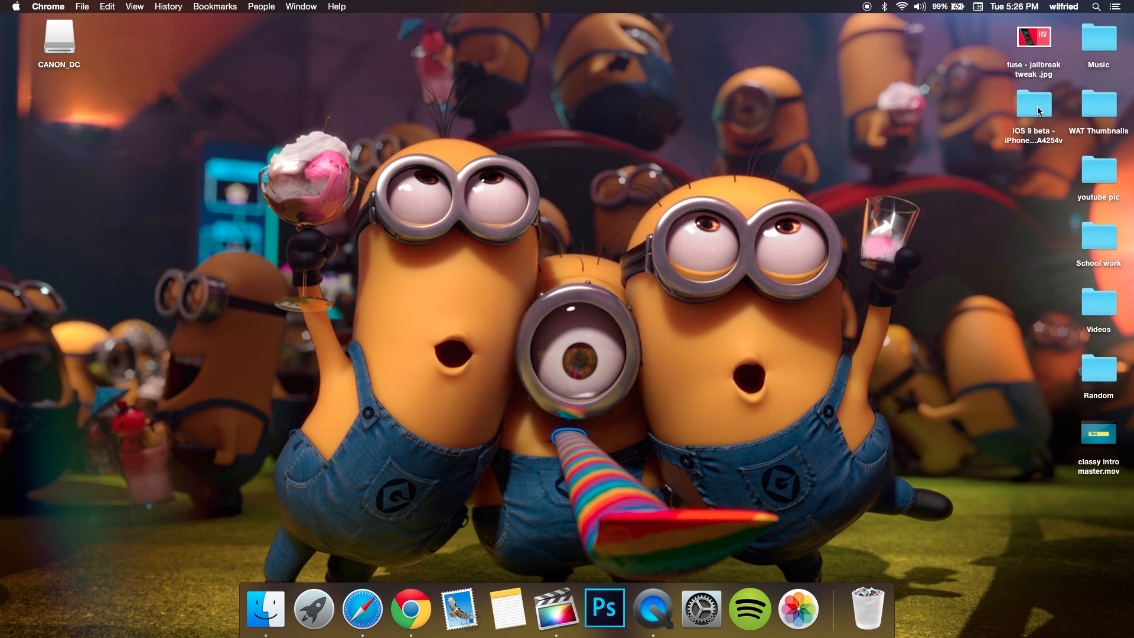
left_click(1033, 102)
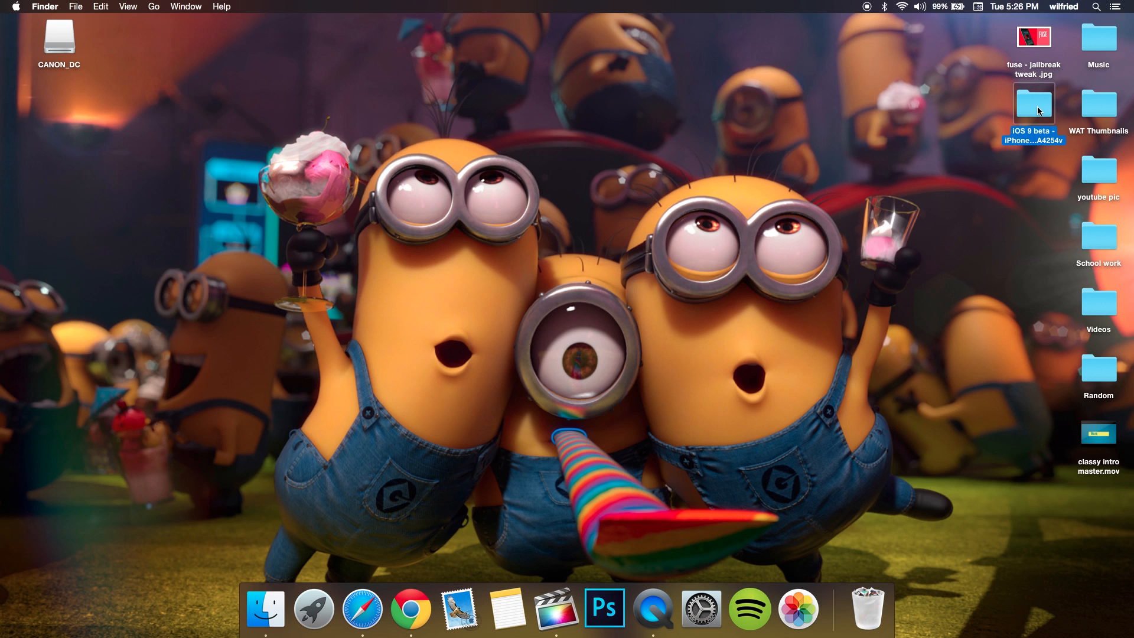
double_click(1032, 101)
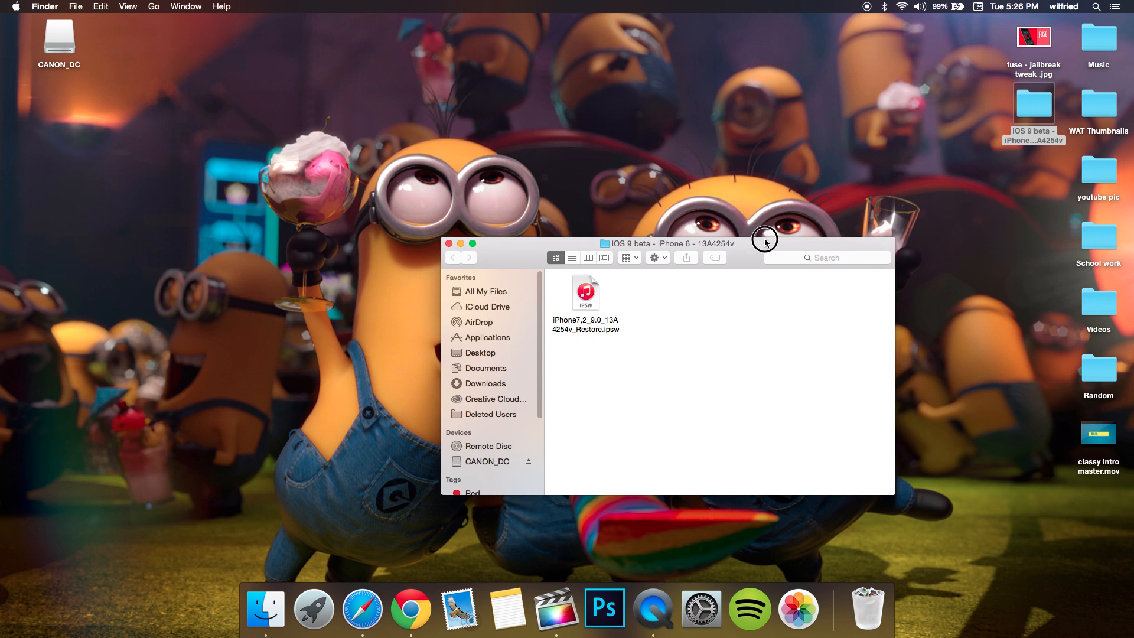
left_click(821, 607)
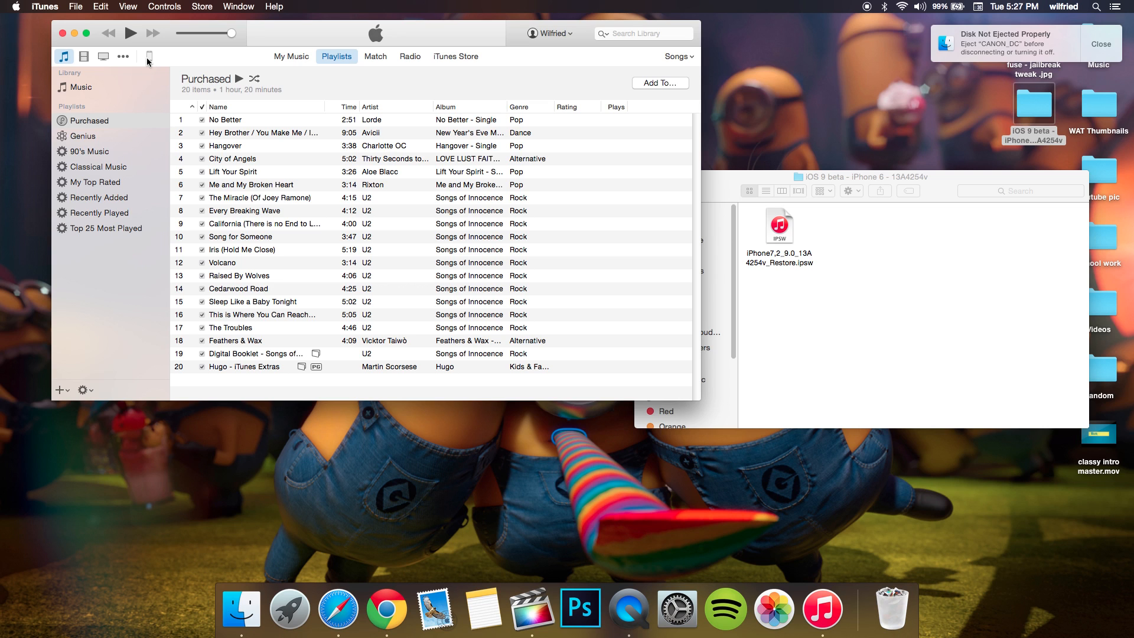
Show the connected iPhone's summary and start choosing a firmware file to install
left_click(149, 56)
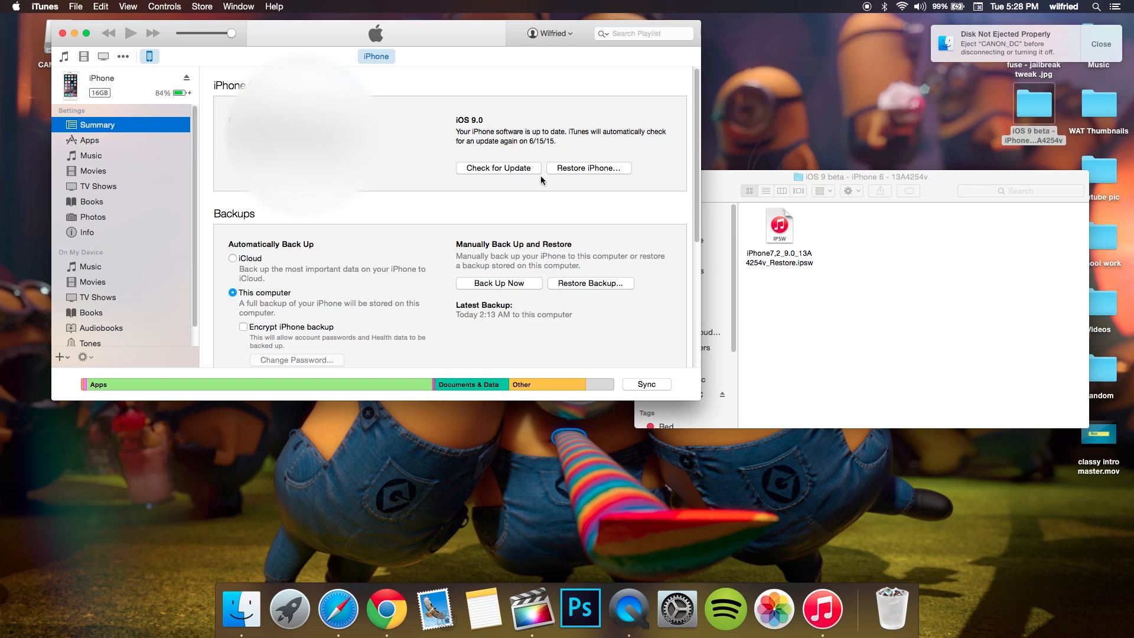
mouse_move(520, 171)
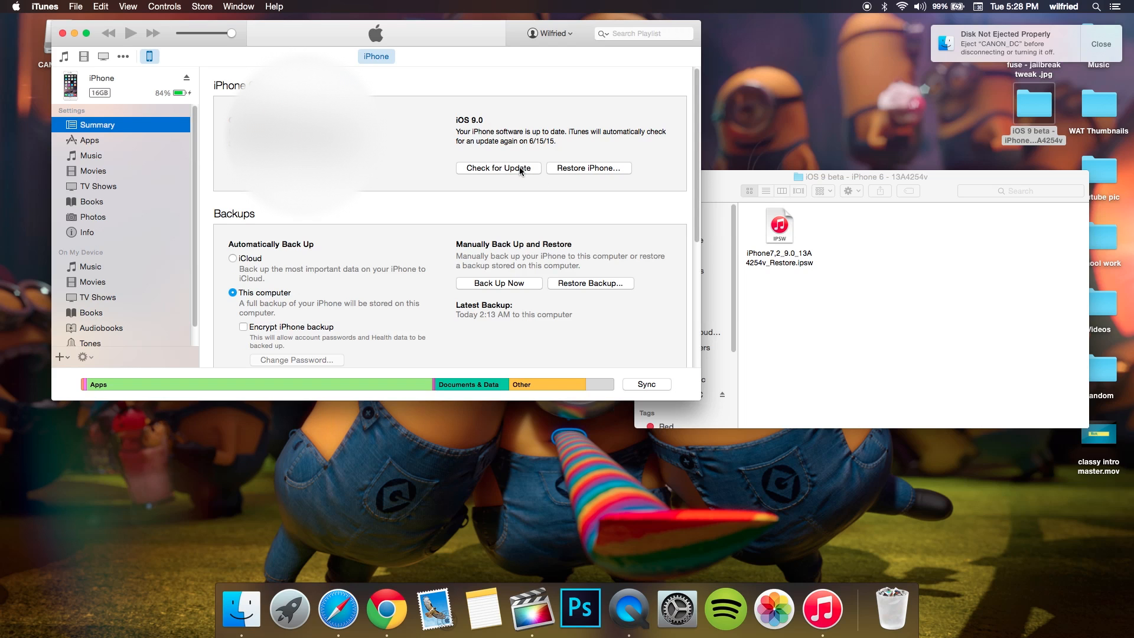
left_click(498, 167)
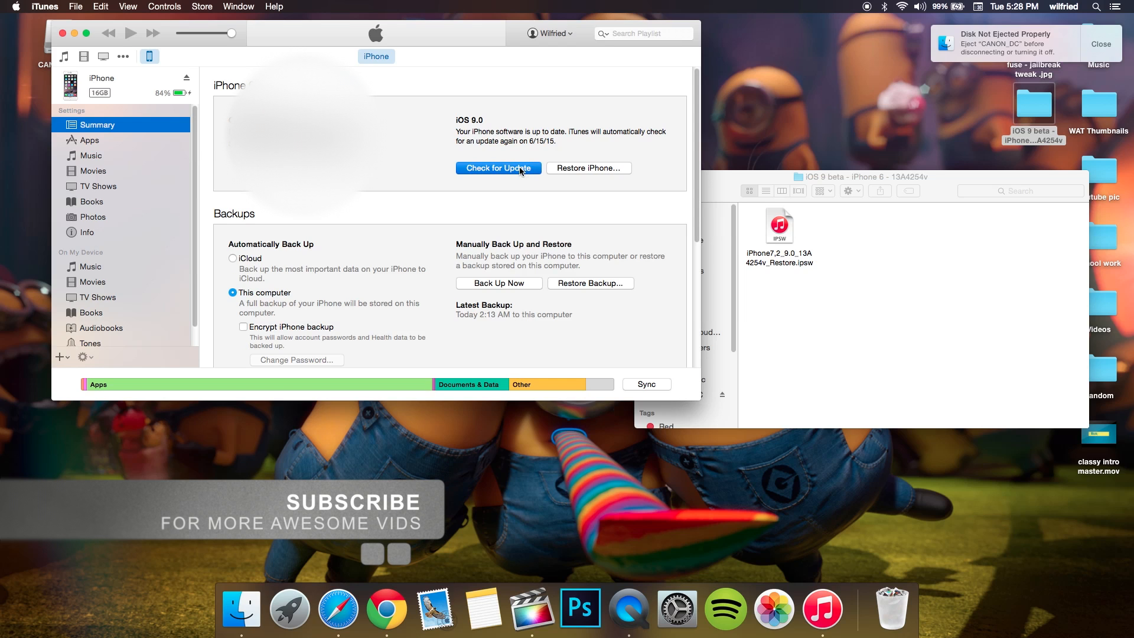
mouse_move(564, 202)
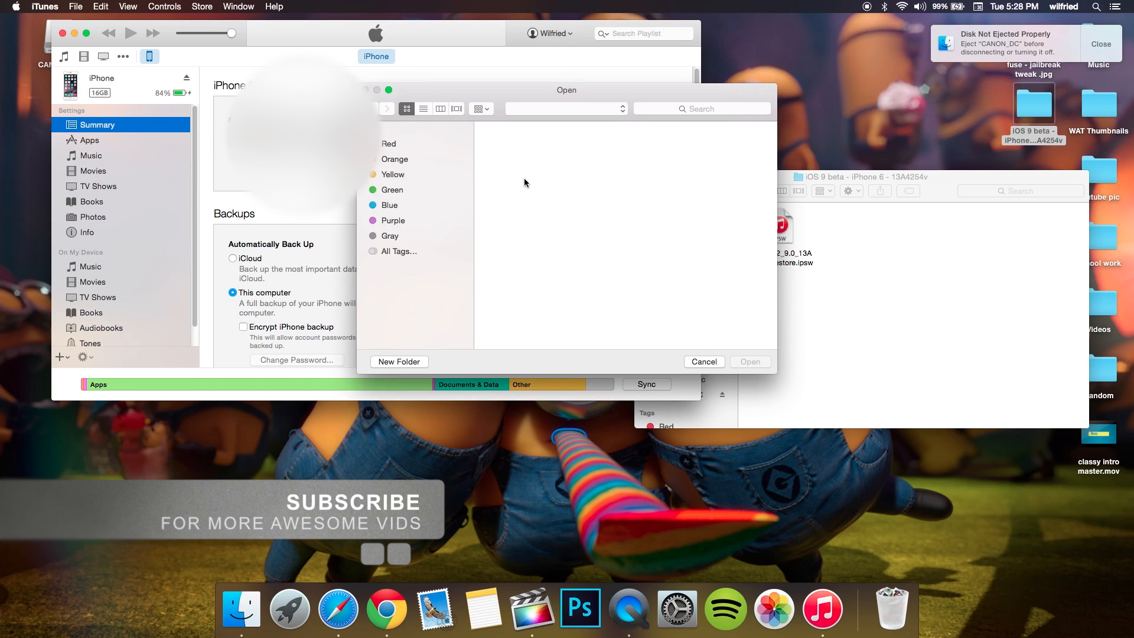
mouse_move(428, 187)
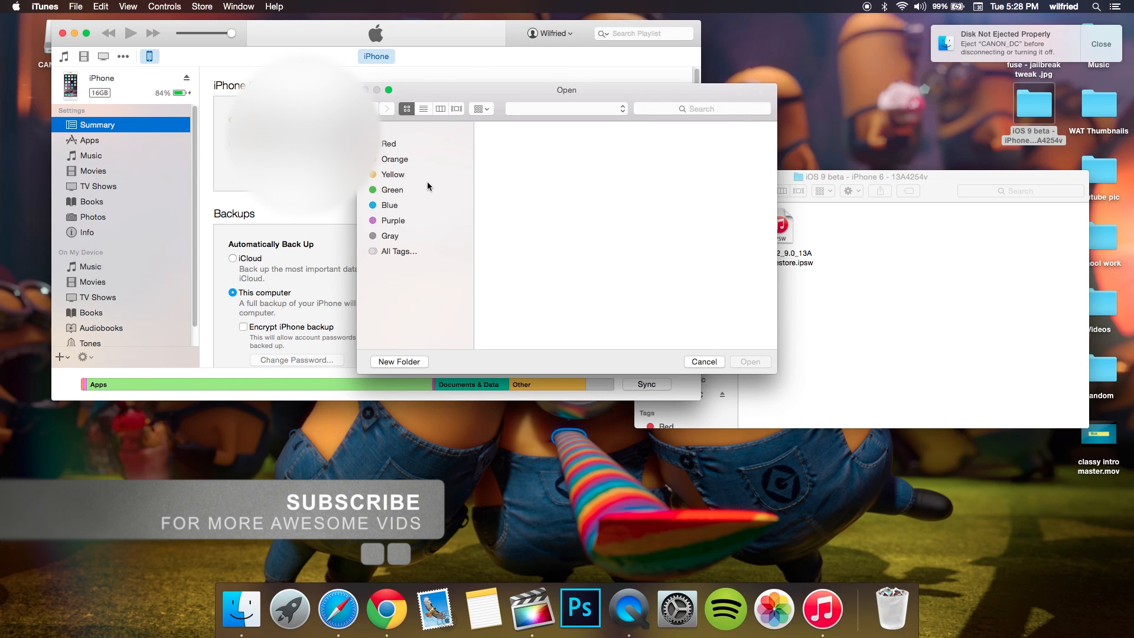
mouse_move(434, 190)
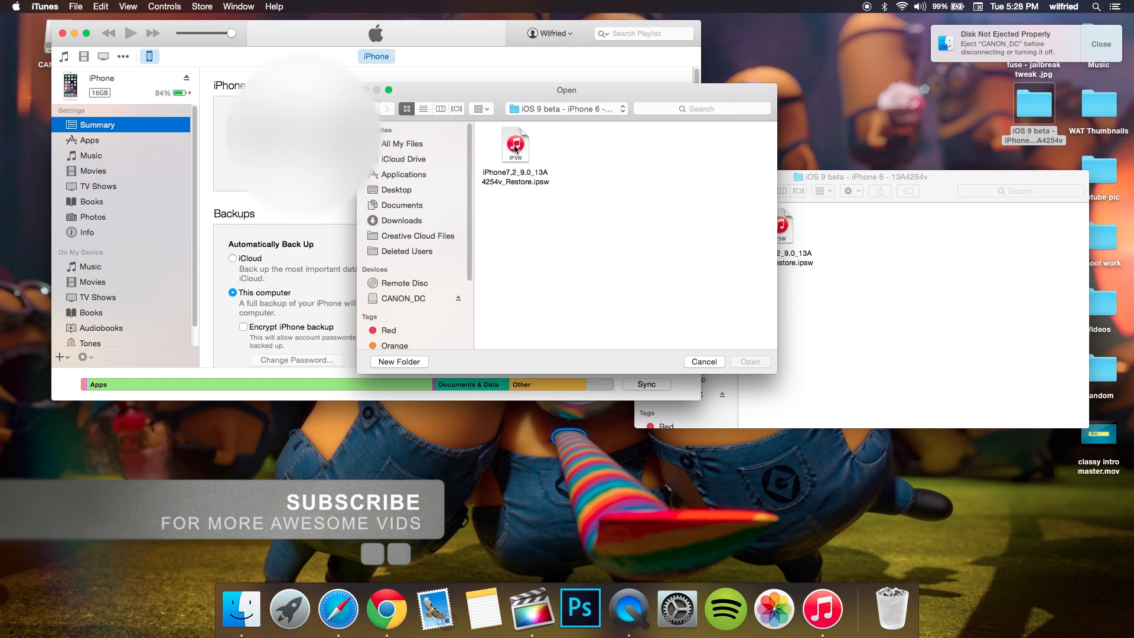
Select iPhone7,2_9.0_13A4254v_Restore.ipsw in the iOS 9 beta folder as the firmware
left_click(515, 144)
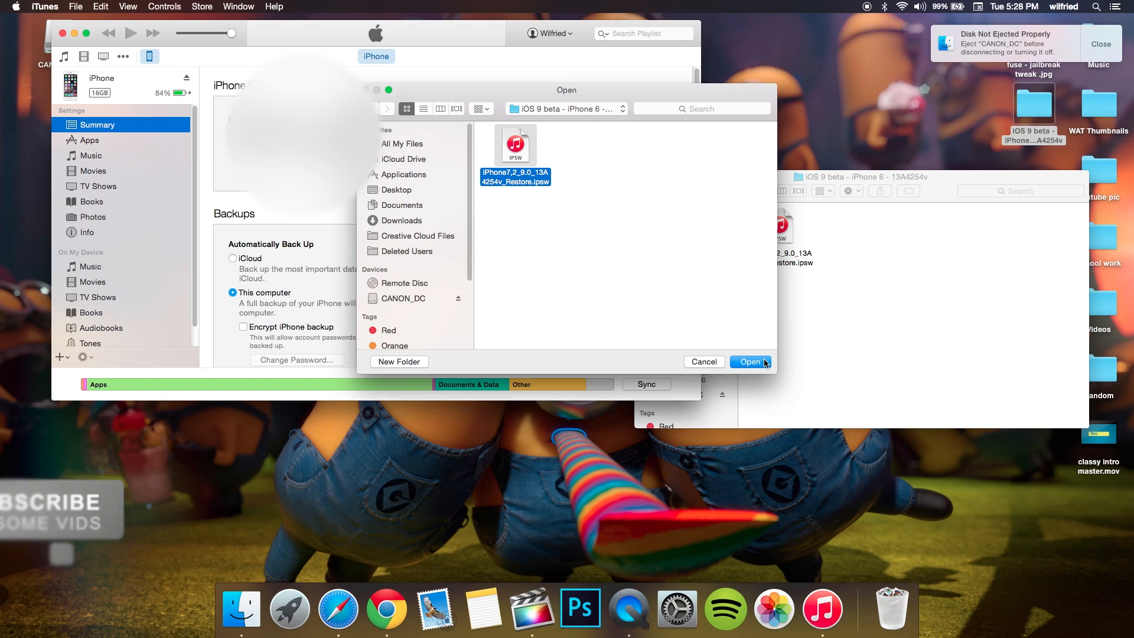
mouse_move(711, 366)
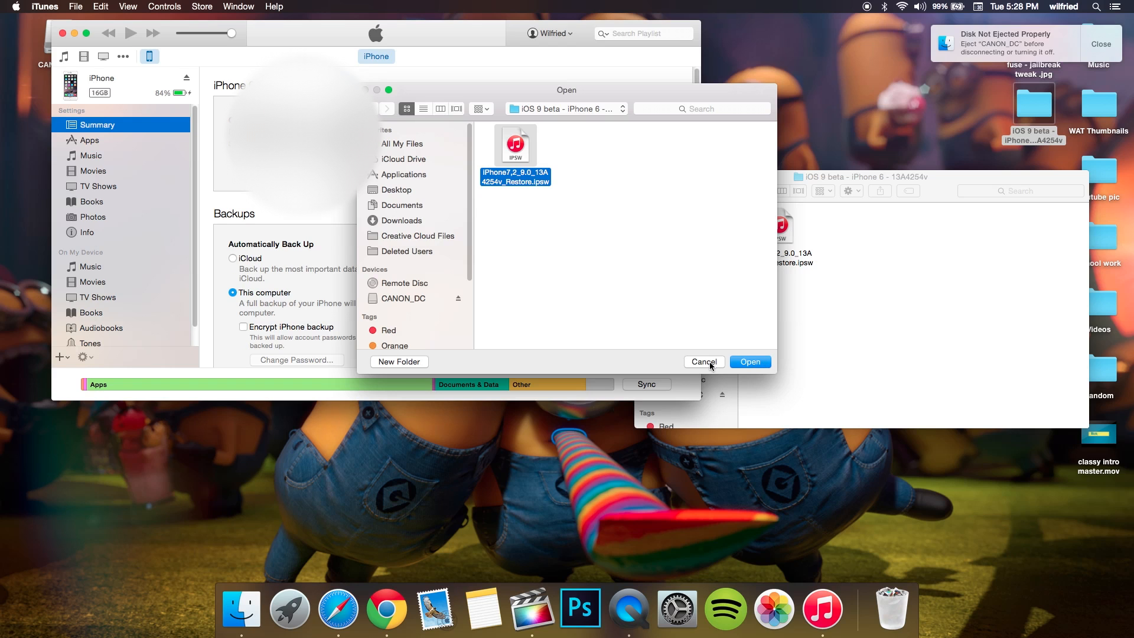